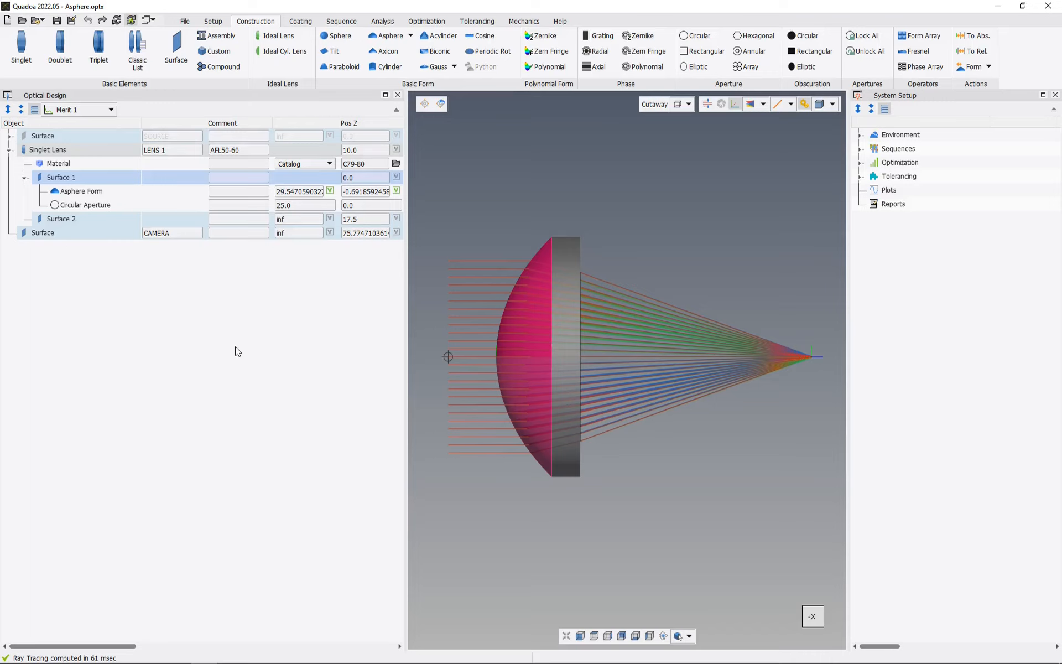
mouse_move(230, 347)
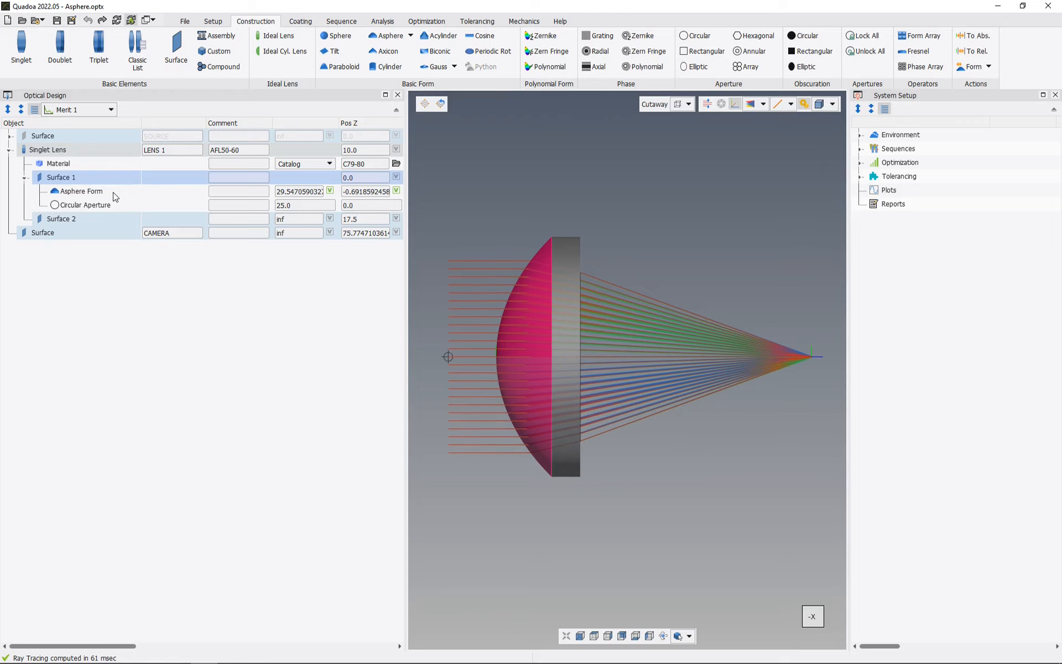
mouse_move(111, 183)
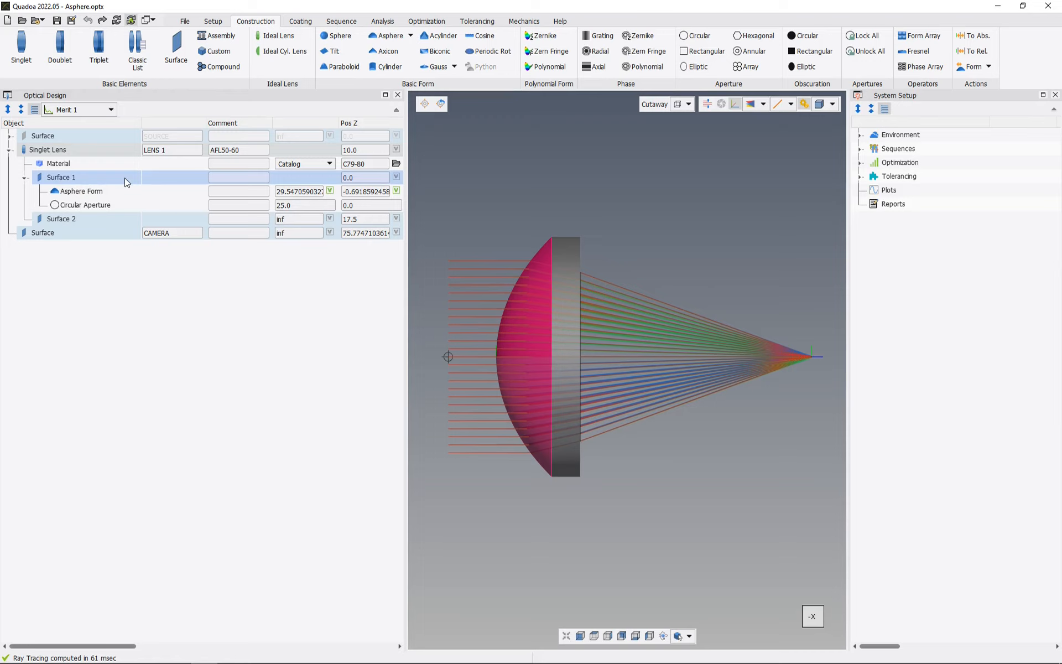
Step: Inspect Surface 1's context menu, then show the Form dropdown's convert and import options
right_click(61, 177)
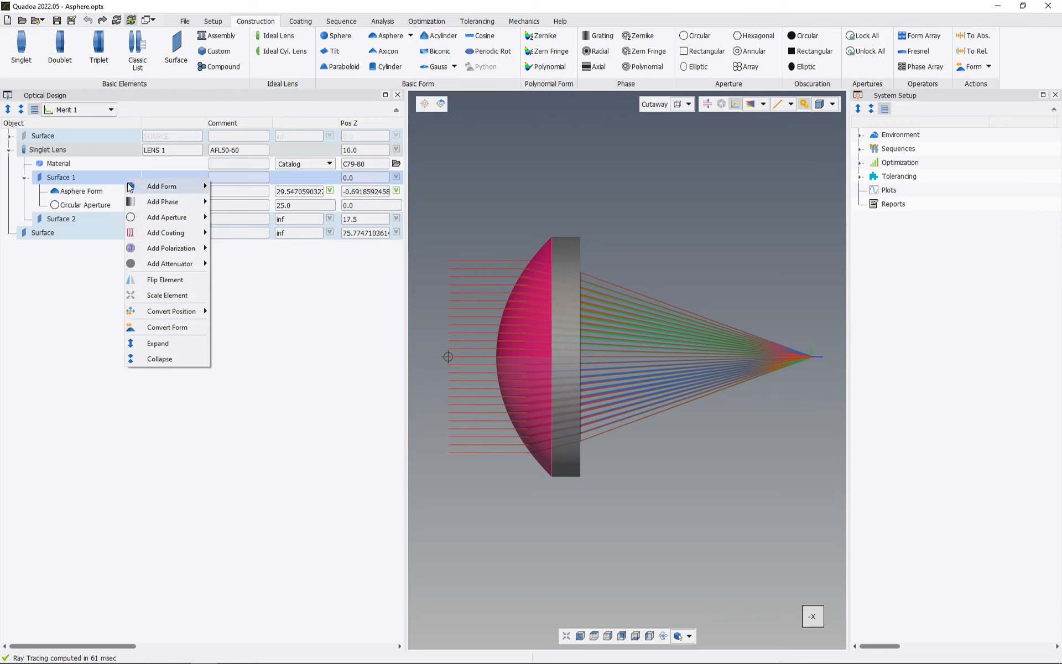
mouse_move(166, 328)
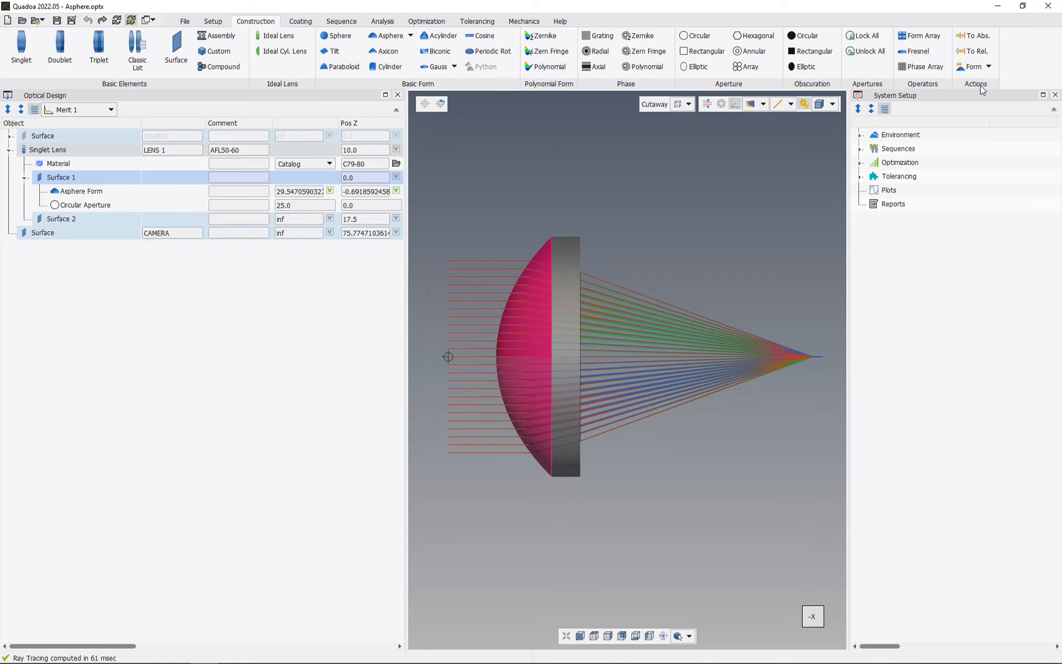
left_click(971, 66)
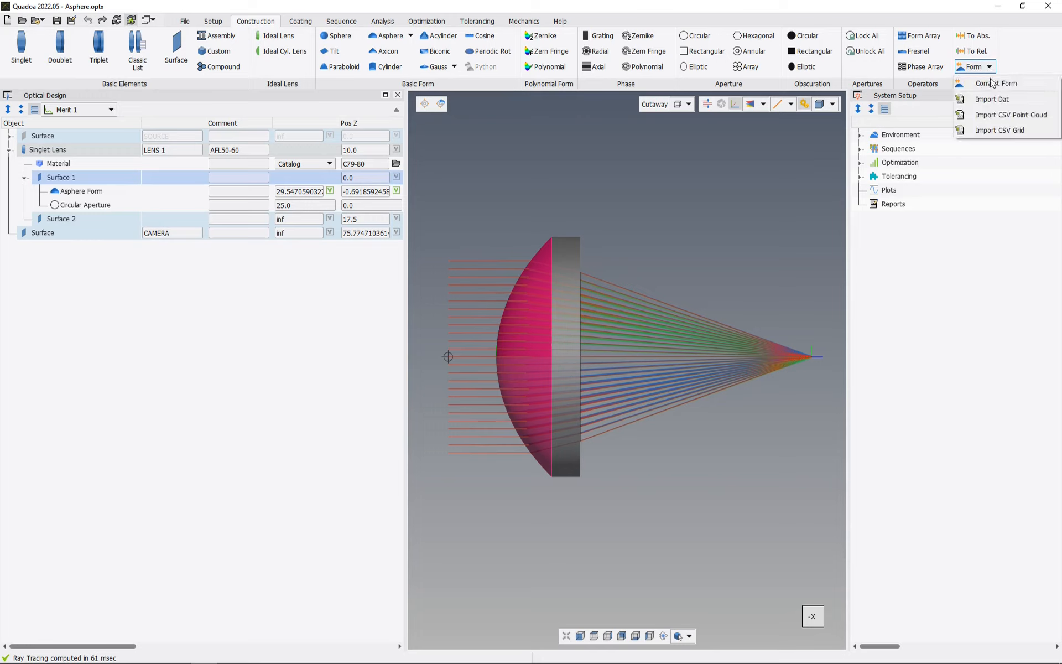
mouse_move(1007, 82)
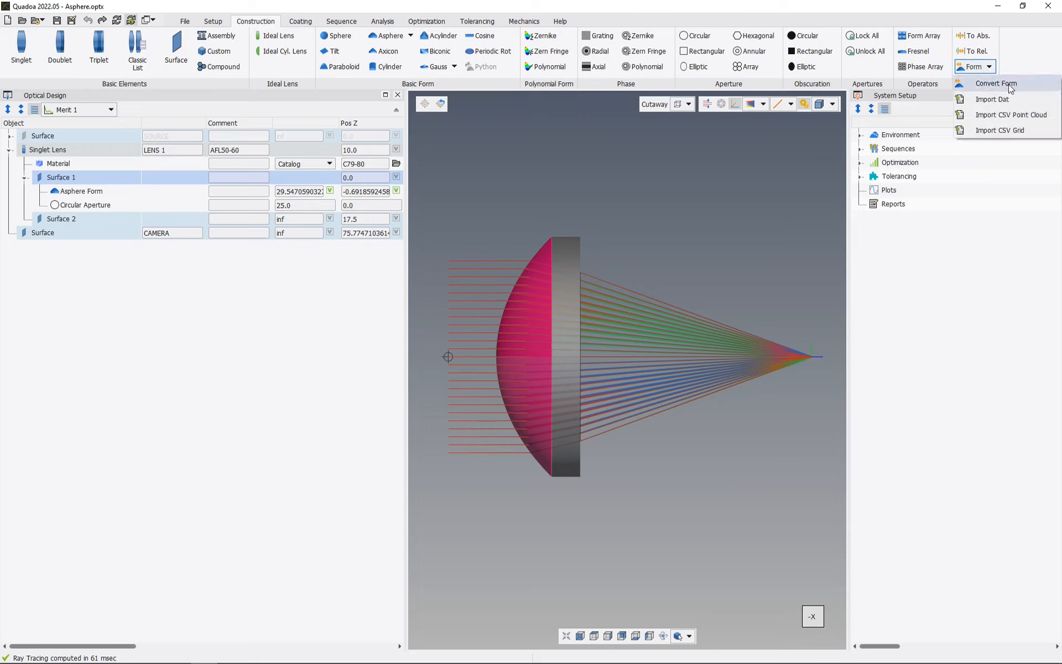
Step: Choose Convert Form, showing Surface 1's Asphere as source and an empty FIT surface
left_click(993, 83)
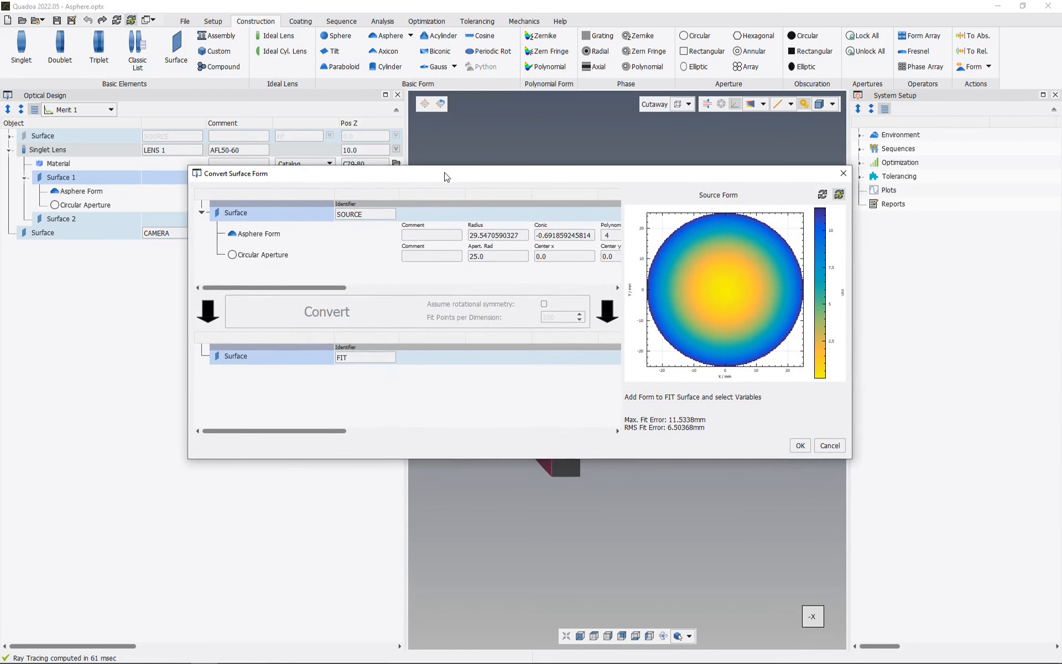
mouse_move(236, 226)
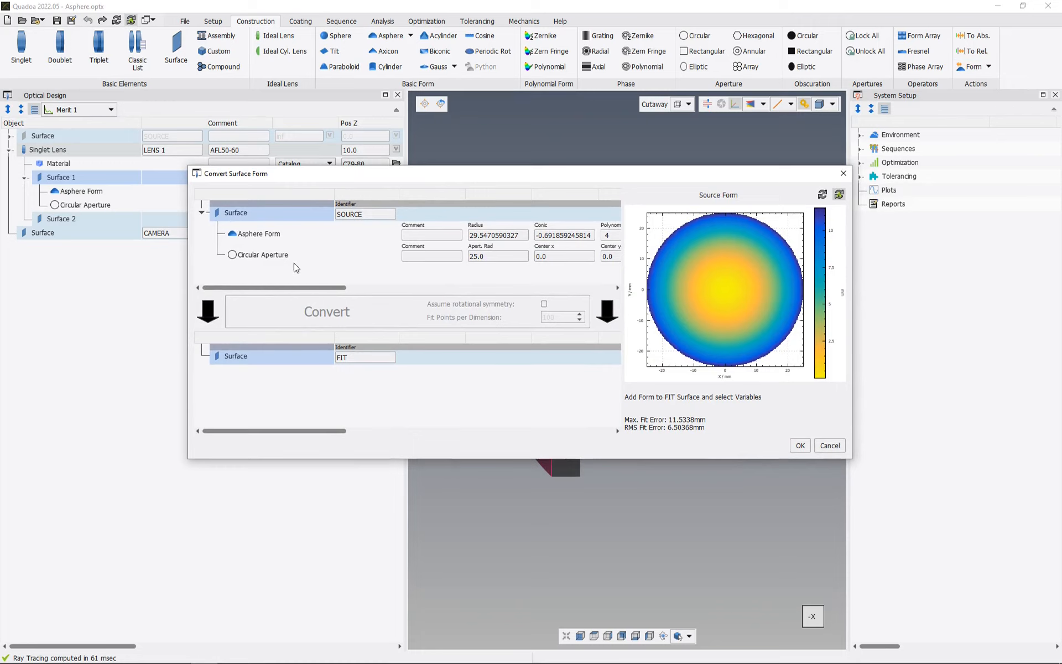
mouse_move(308, 270)
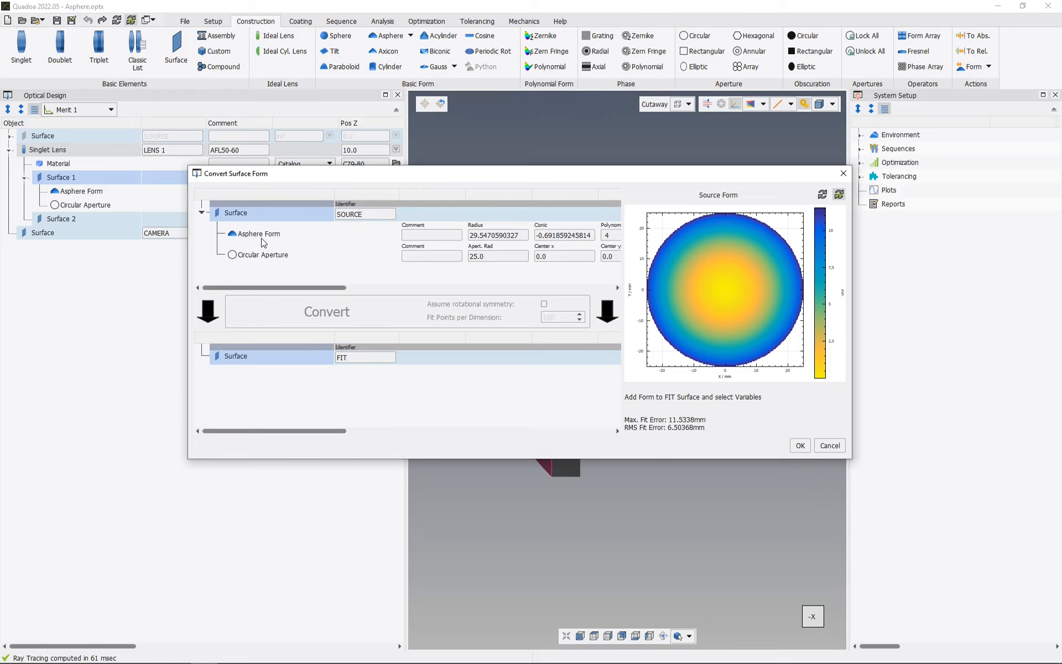
mouse_move(297, 272)
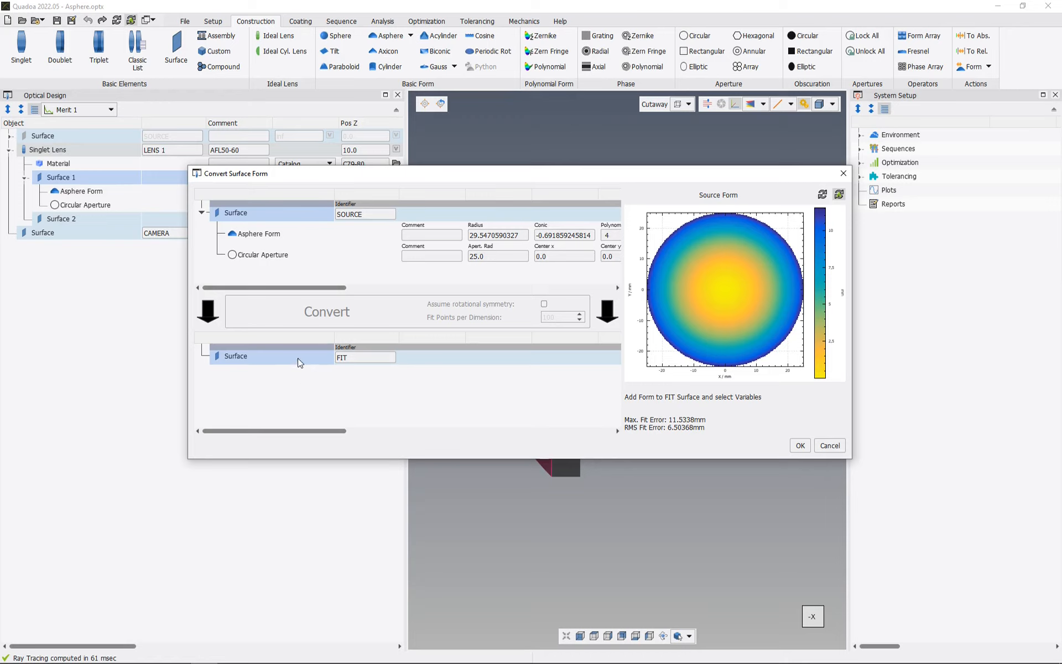
mouse_move(300, 361)
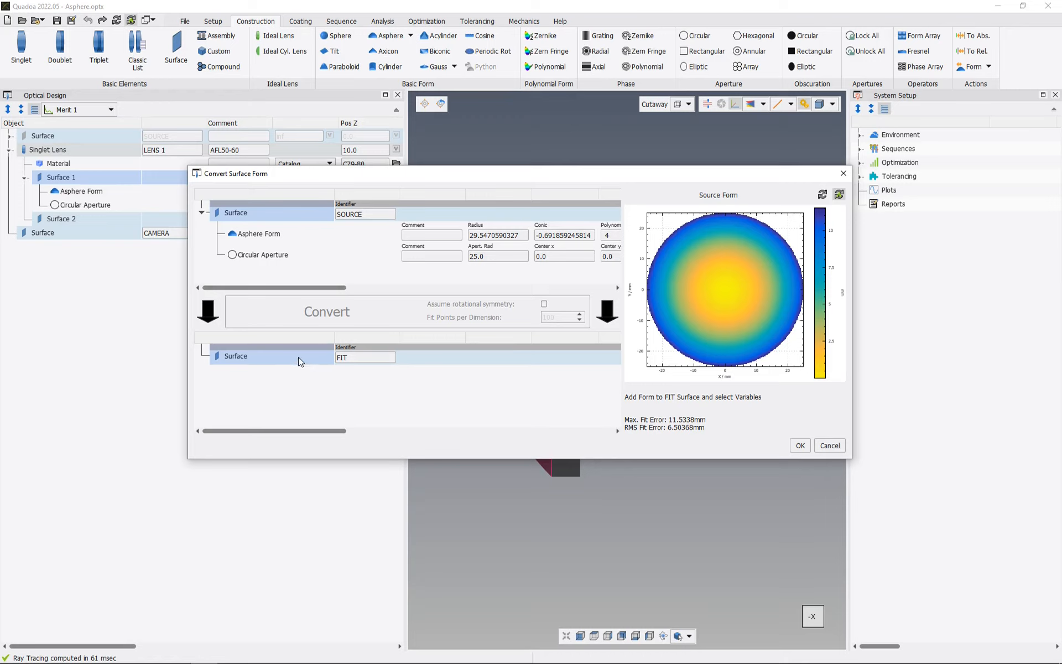
mouse_move(258, 246)
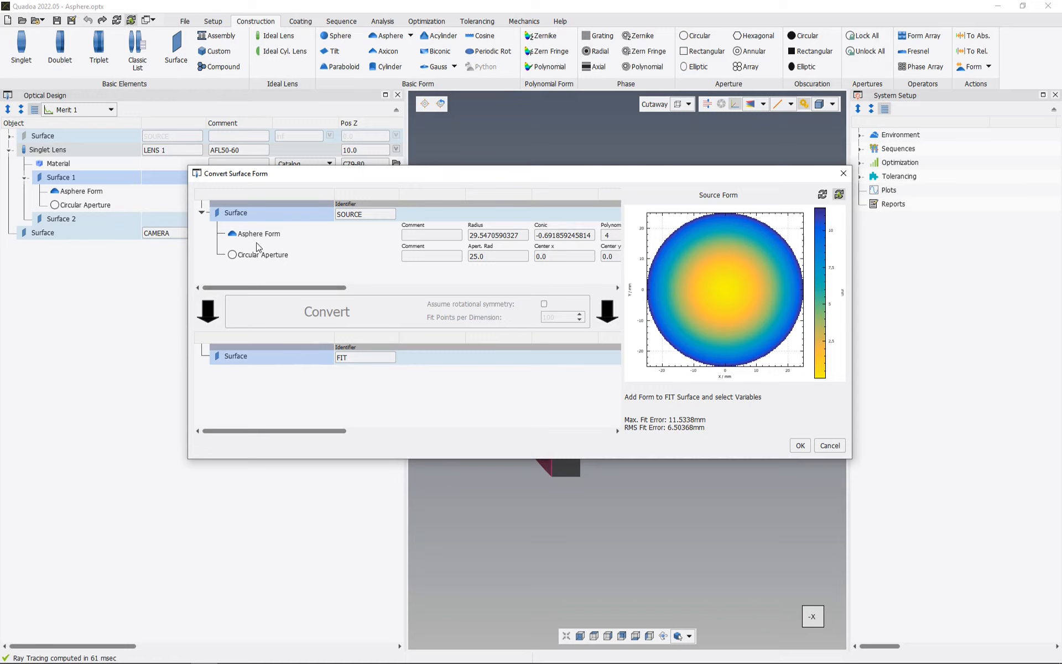
mouse_move(295, 362)
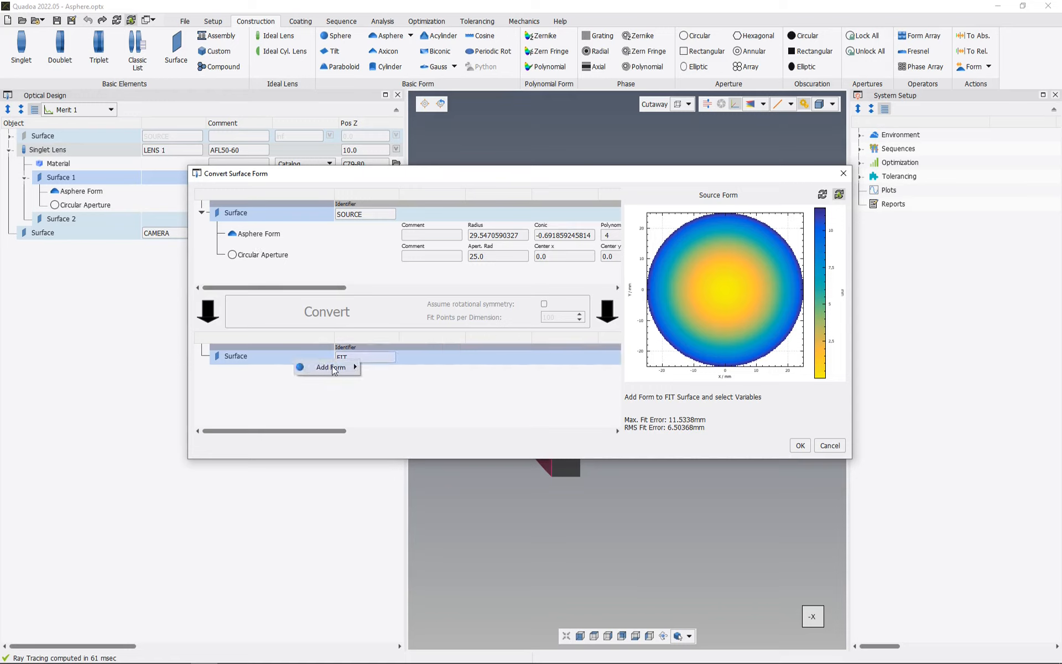
Step: Add an Asphere QBfs form to the dialog's FIT surface
left_click(330, 366)
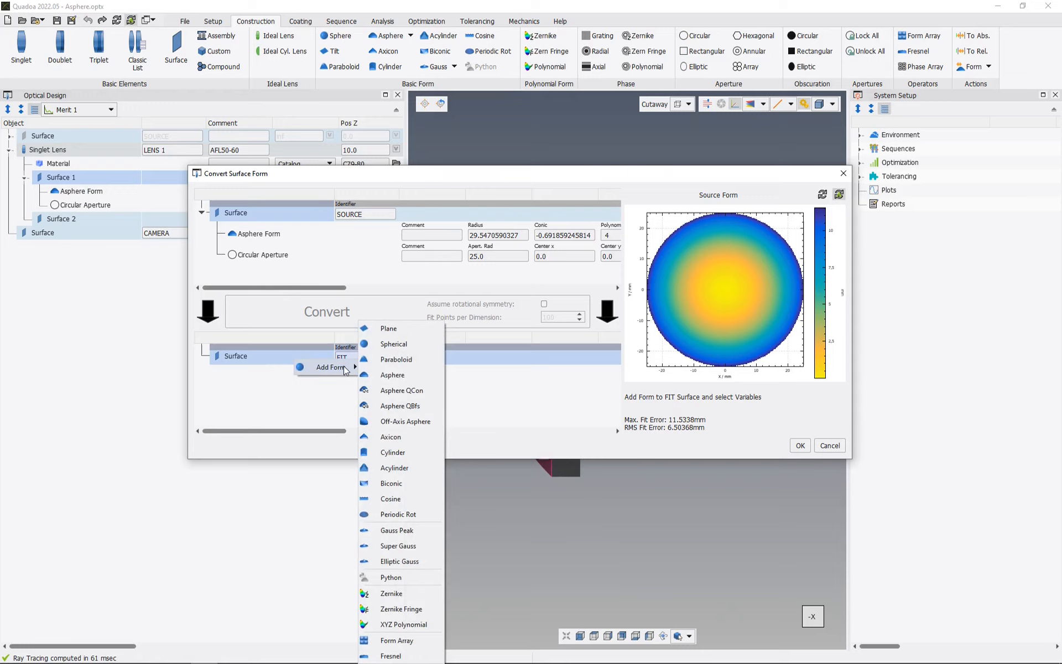
mouse_move(399, 405)
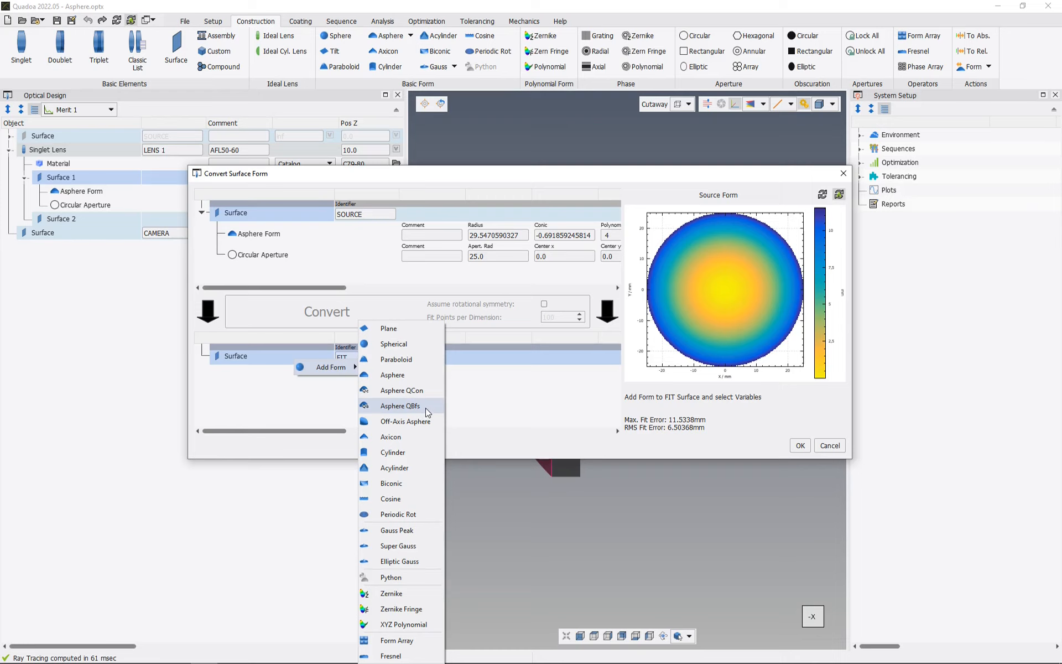
left_click(399, 404)
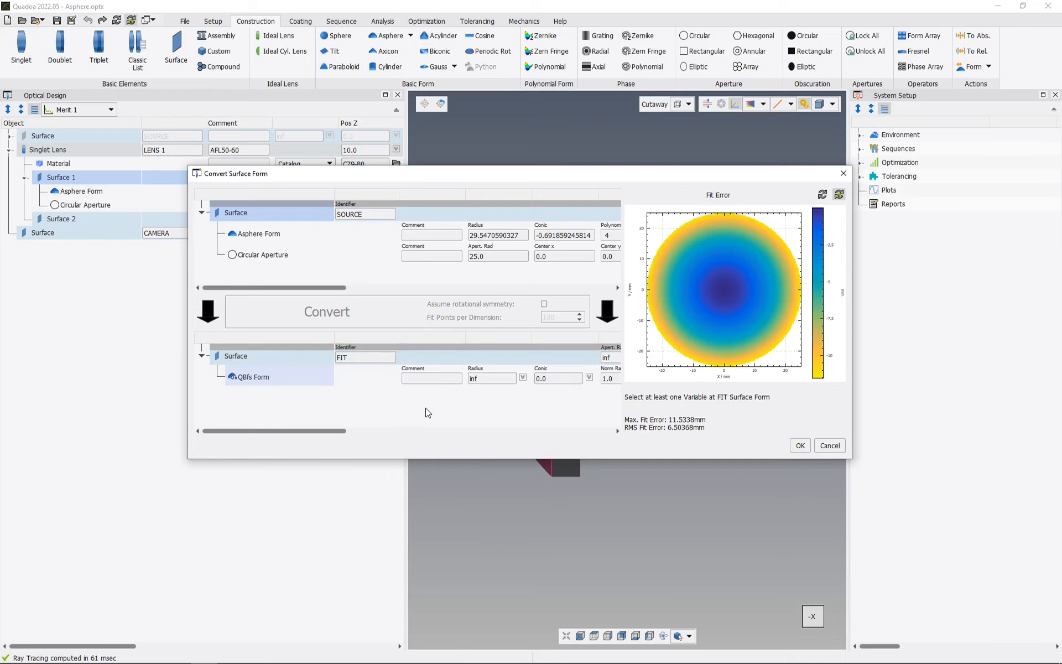
mouse_move(333, 437)
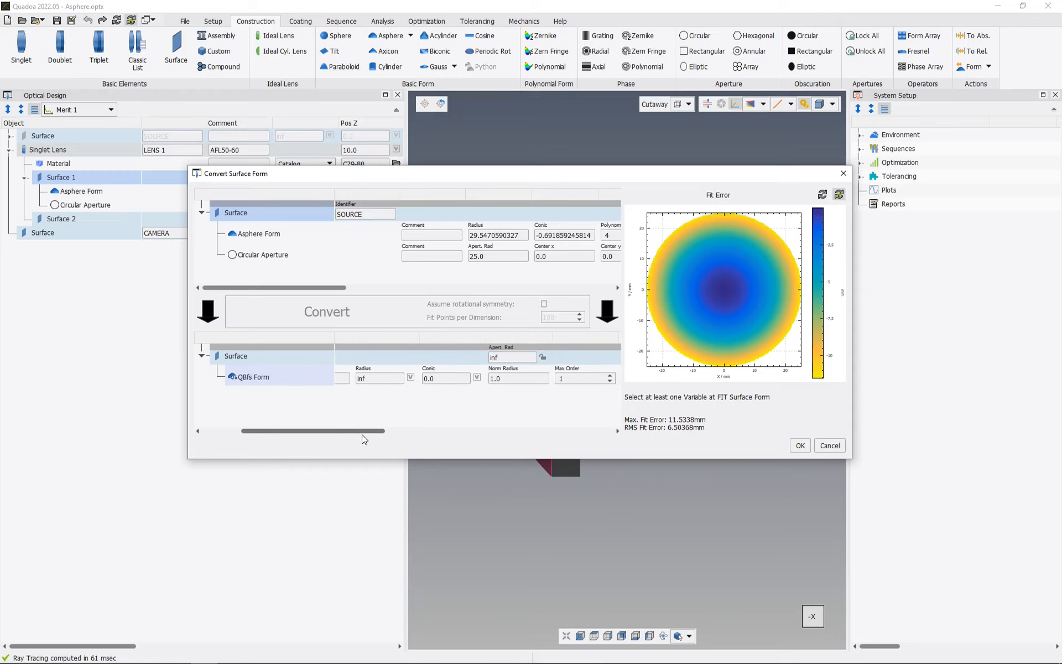
Step: Set QBfs norm radius 25.0, max order 10, all coefficients variable, assuming rotational symmetry
left_click(411, 377)
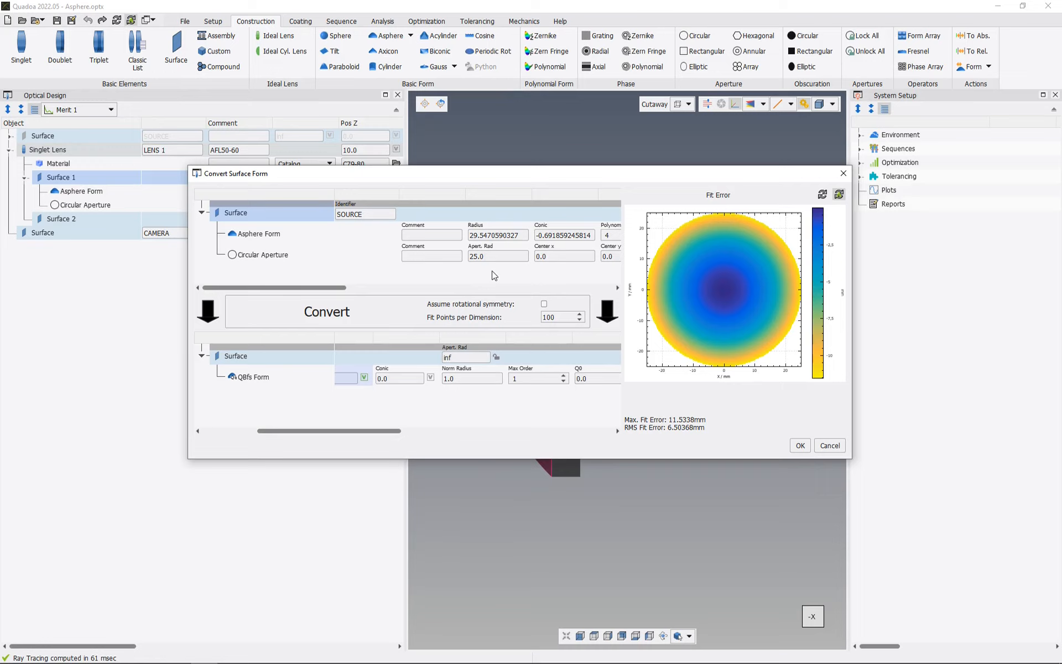
left_click(471, 377)
type("25")
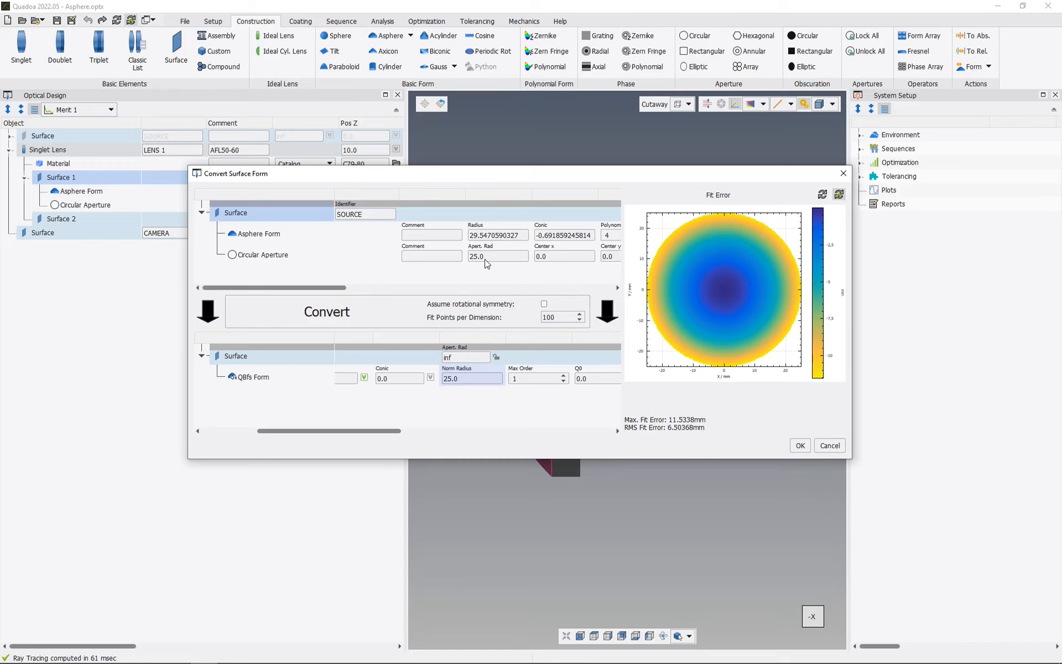
left_click_drag(339, 431, 399, 431)
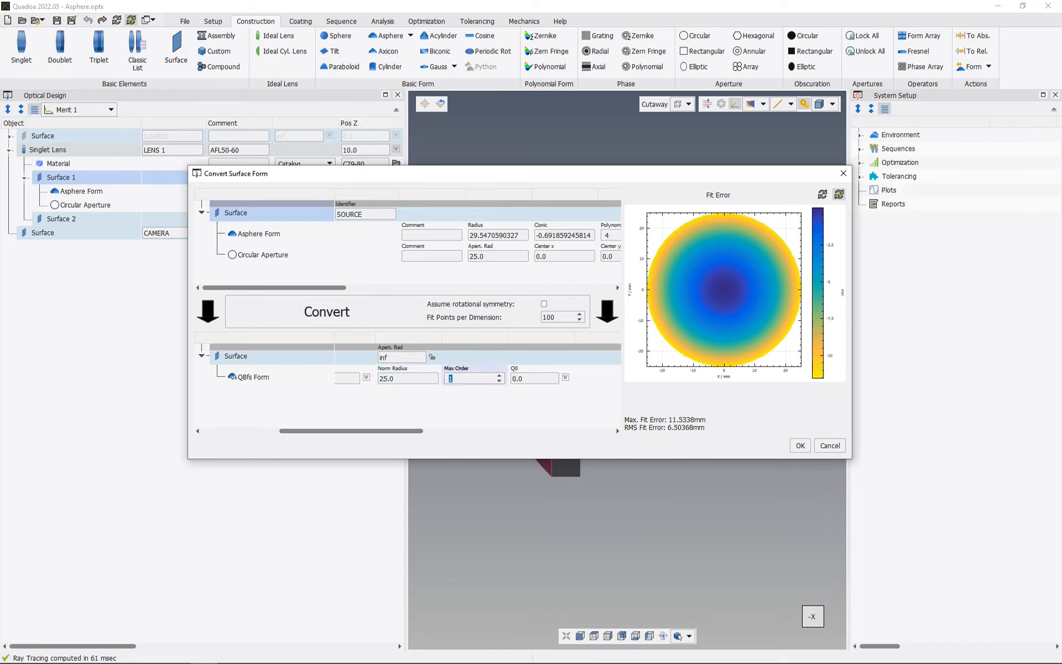
type("10")
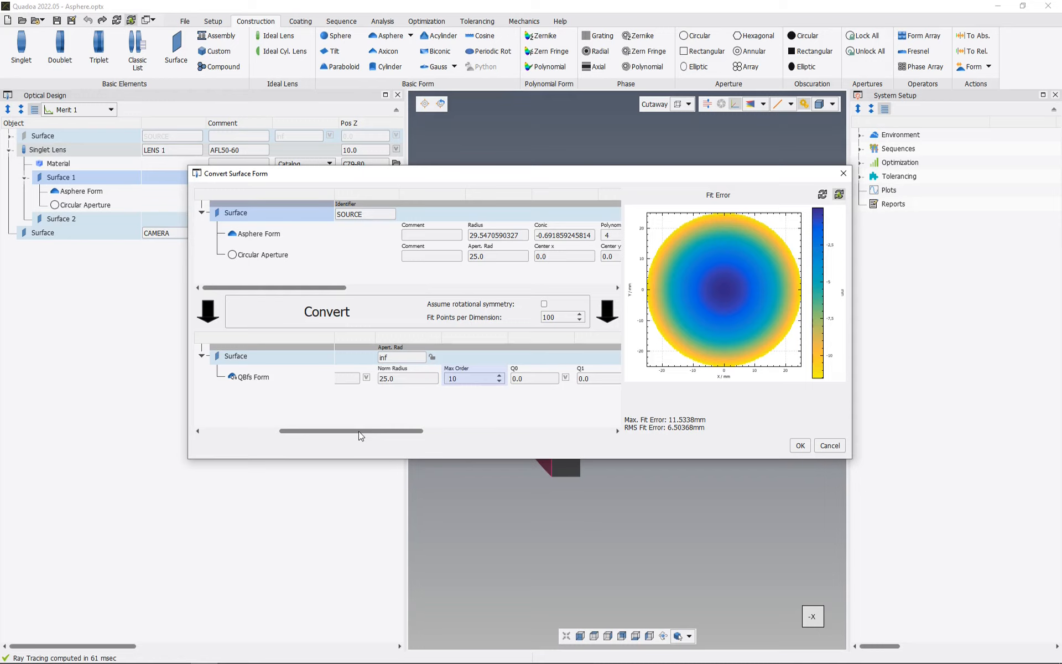
right_click(251, 377)
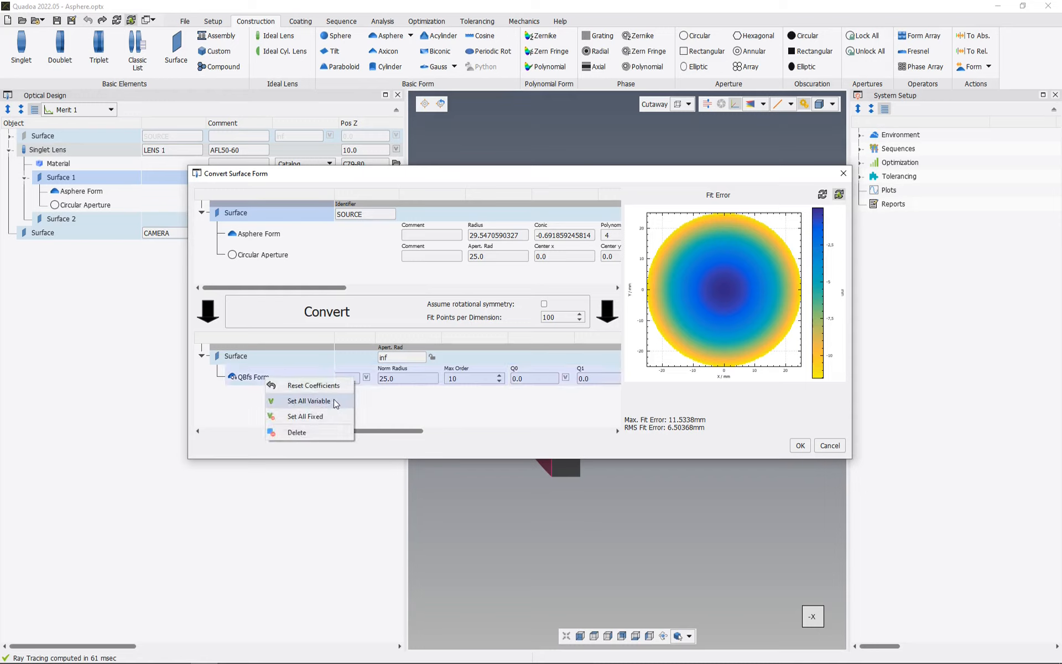
left_click(309, 400)
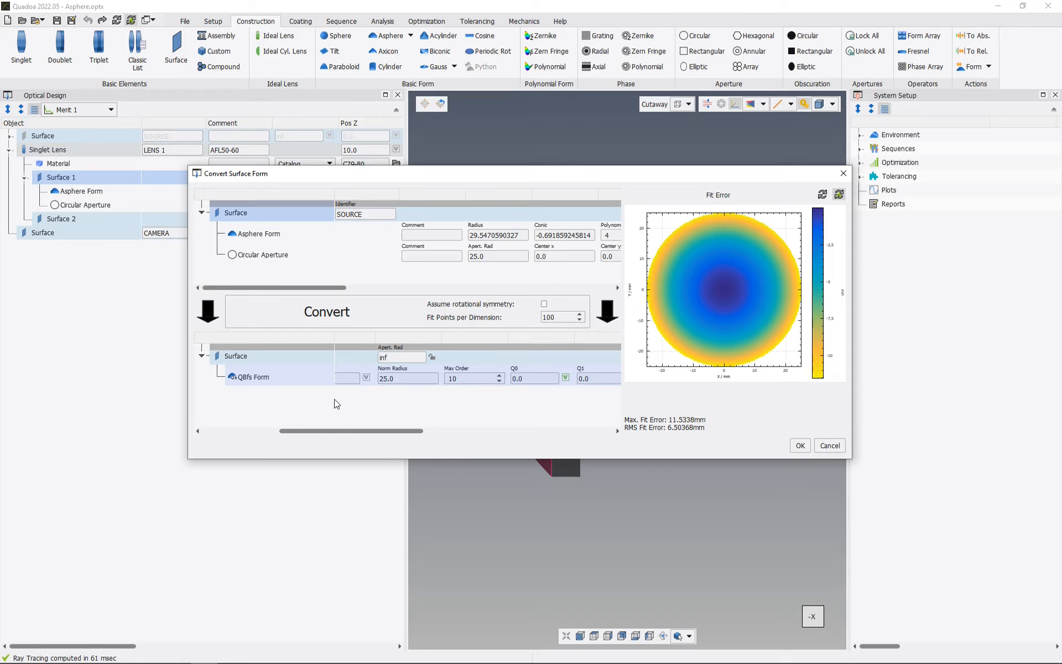
mouse_move(439, 342)
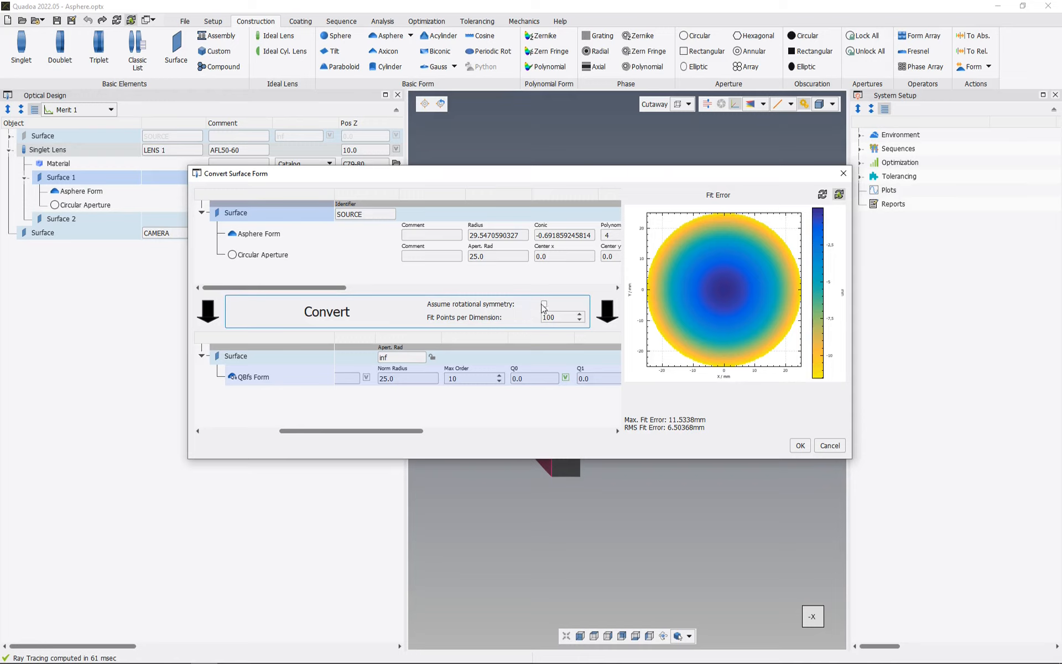
left_click(544, 305)
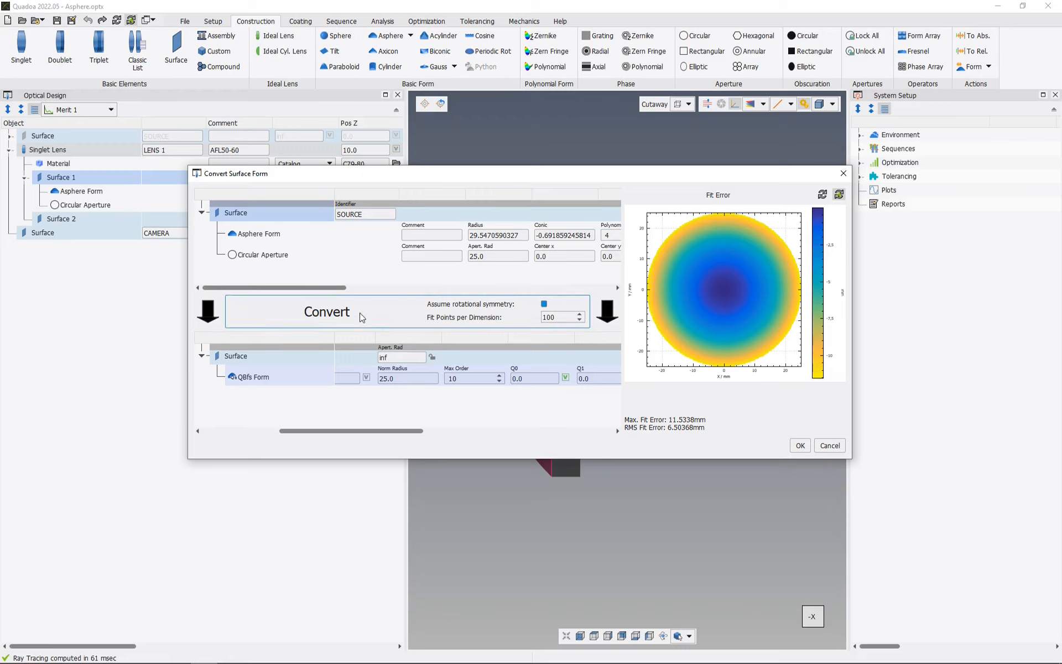
mouse_move(356, 319)
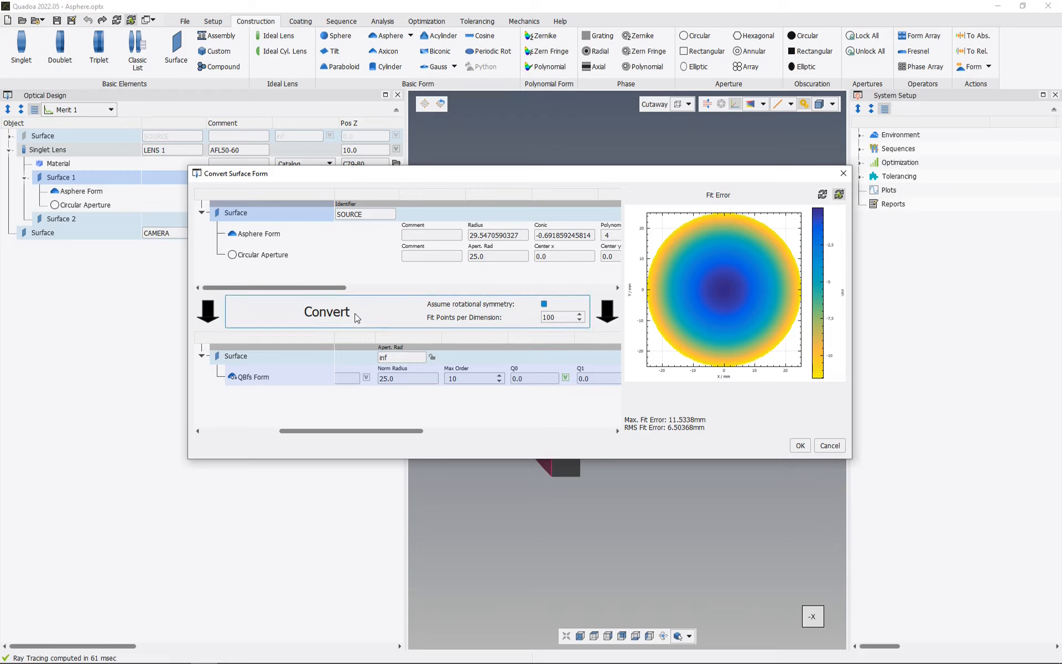
Step: Run the asphere-to-QBfs fit, cutting maximum fit error to about 0.0028 nm
left_click(326, 311)
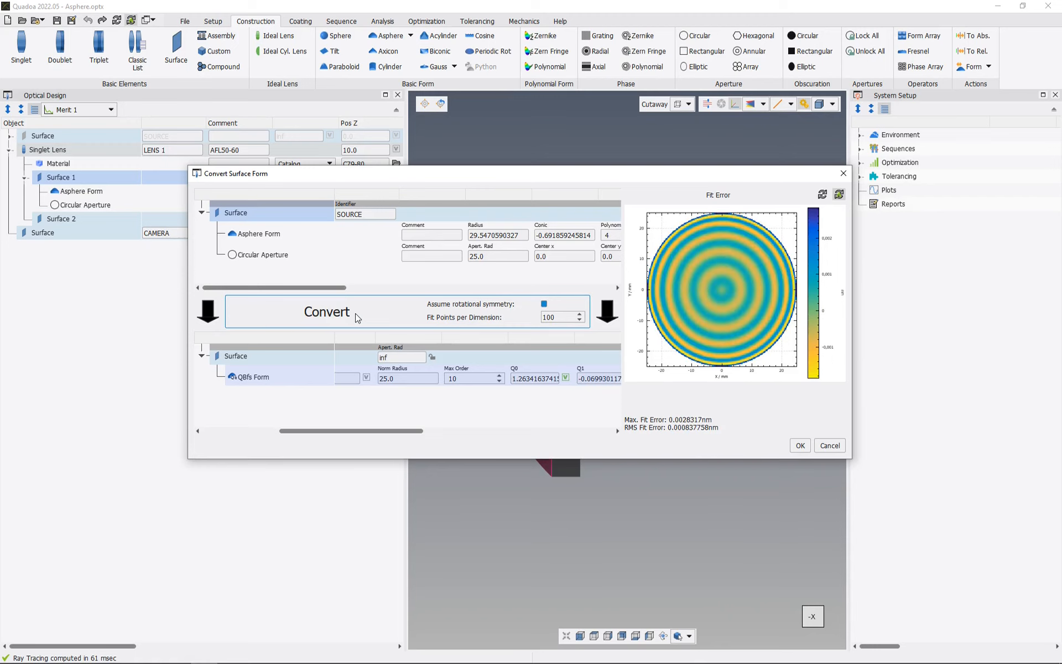
mouse_move(696, 273)
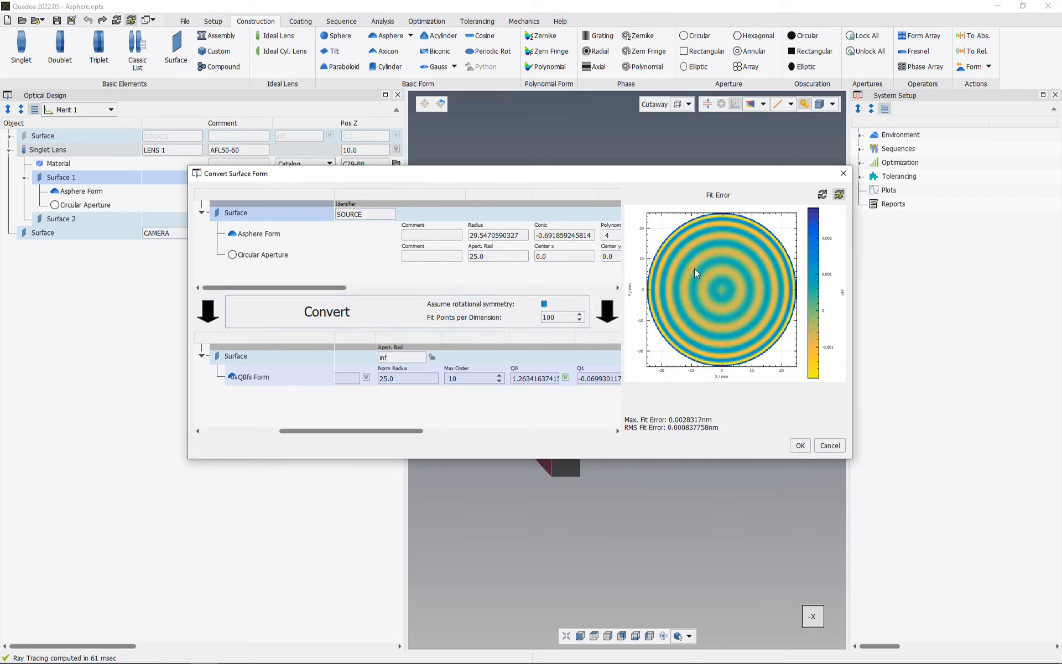
mouse_move(735, 274)
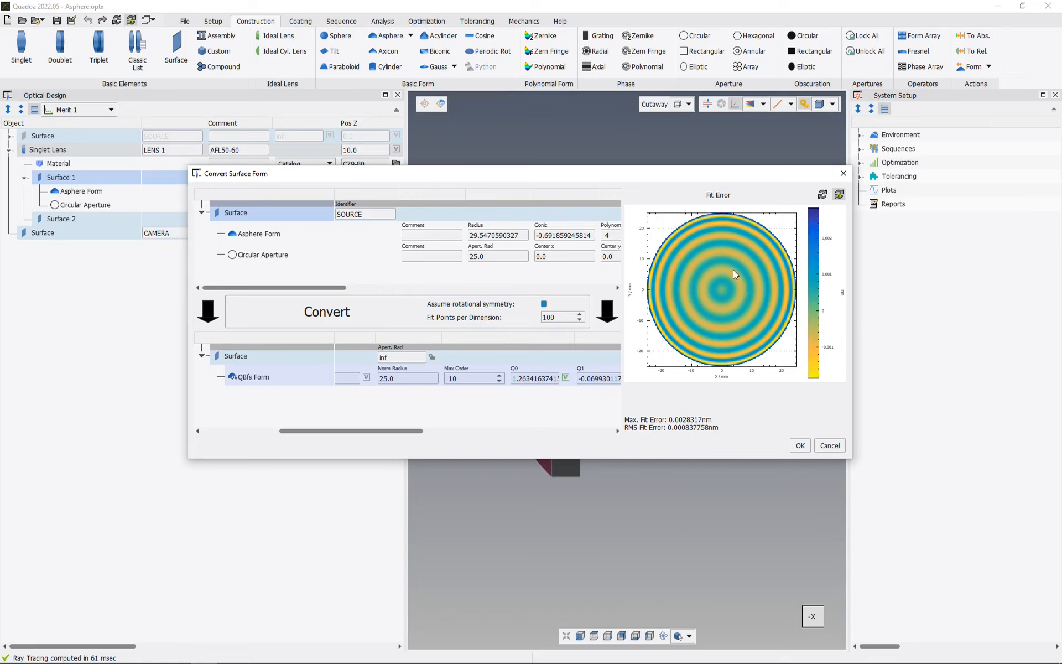
mouse_move(731, 310)
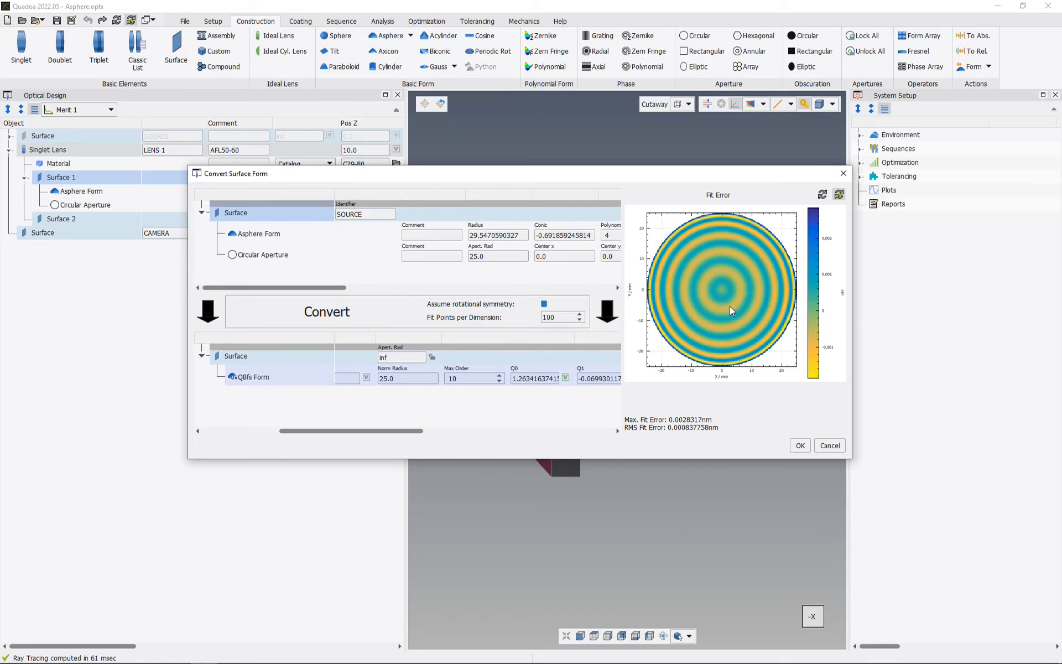
mouse_move(653, 419)
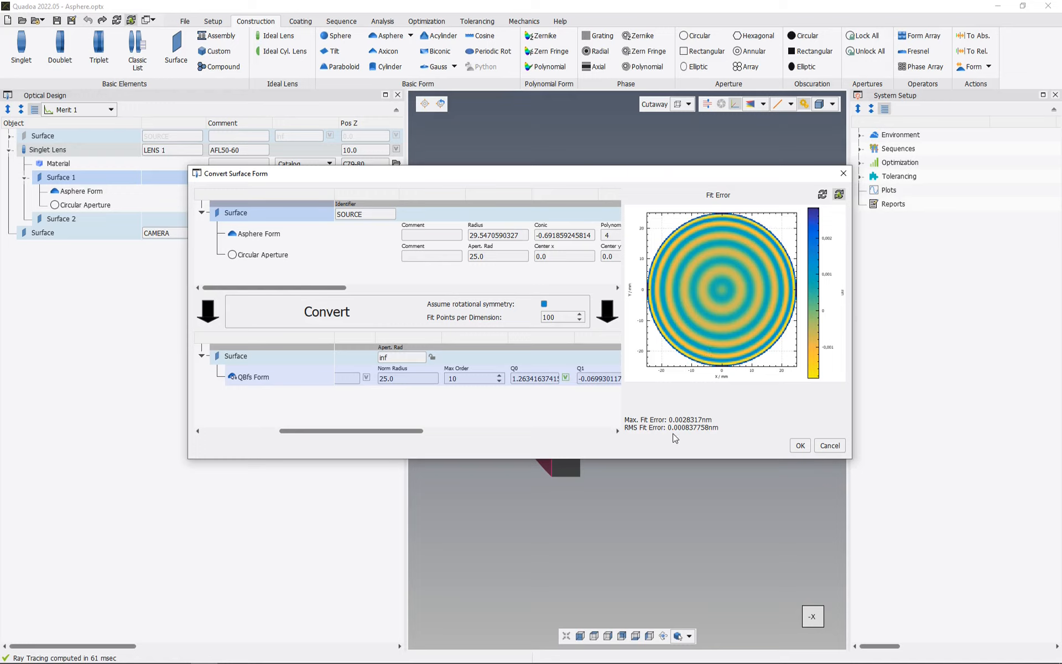
mouse_move(701, 437)
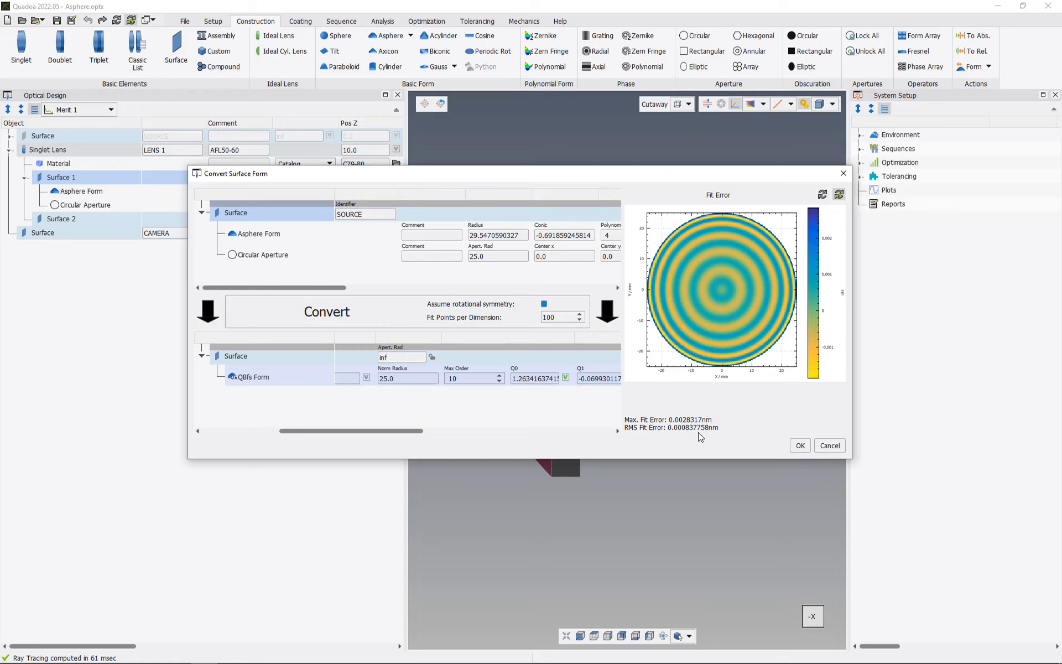
mouse_move(697, 437)
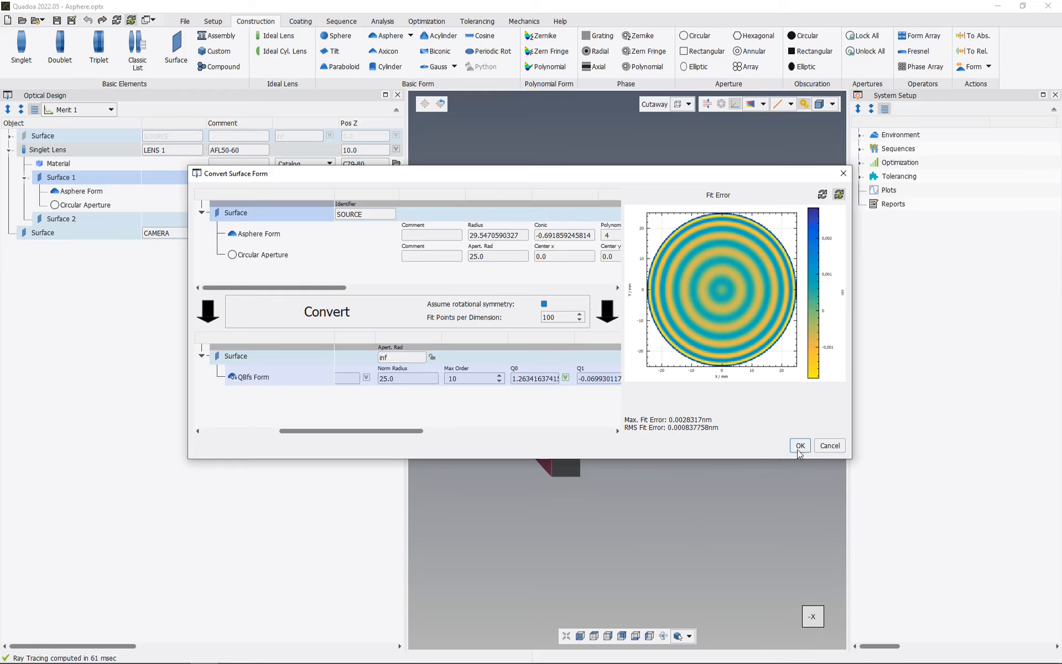
Step: Confirm the dialog so Surface 1 uses the fitted QBfs form instead of the asphere
left_click(799, 445)
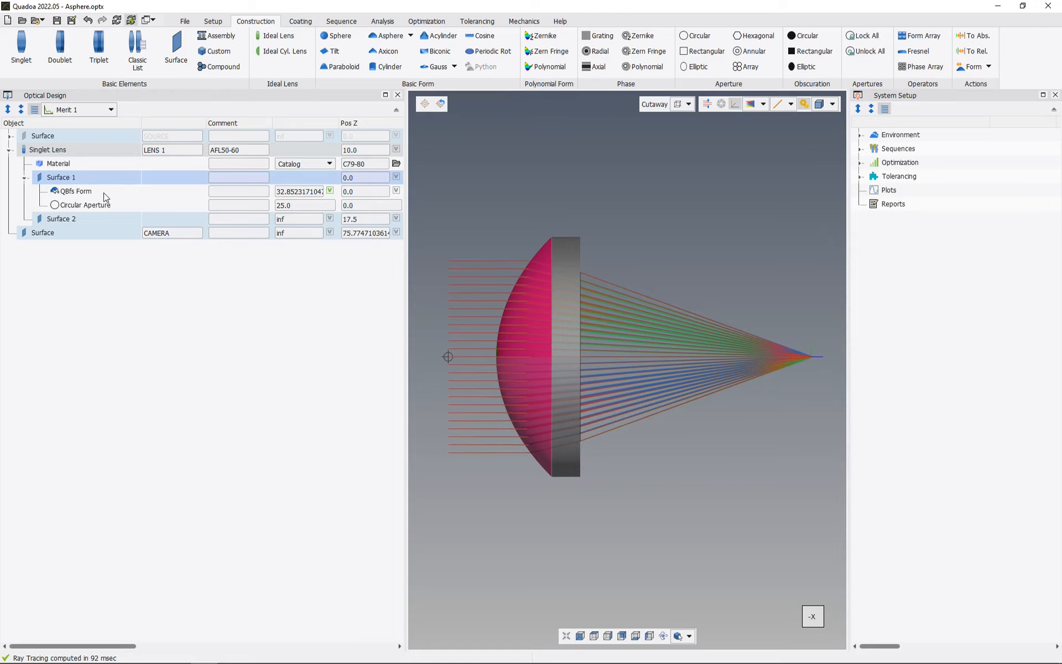
mouse_move(113, 196)
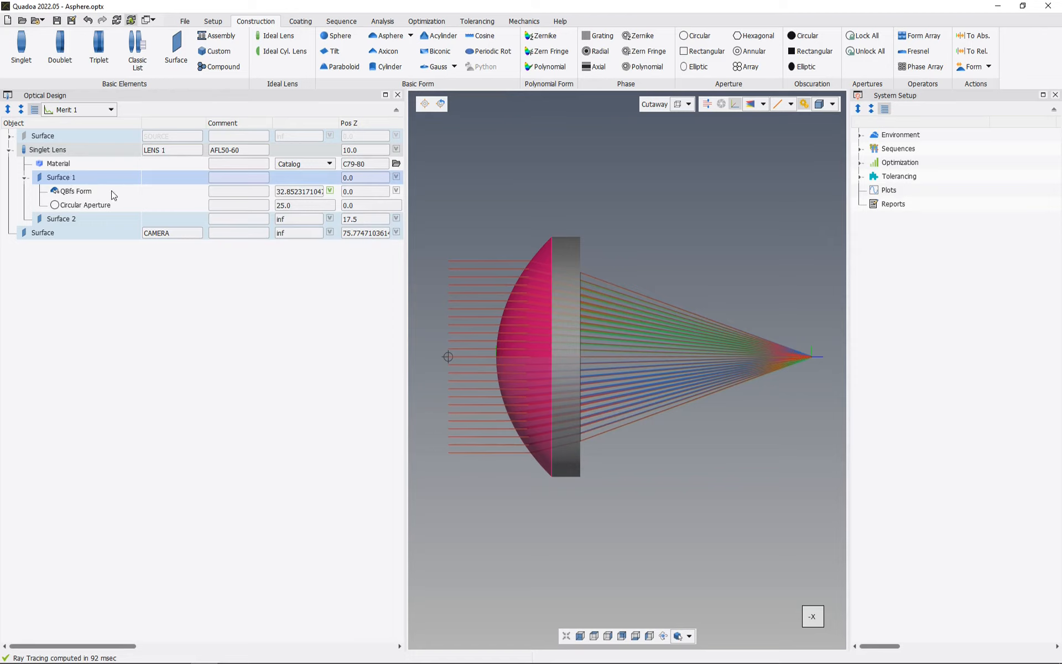